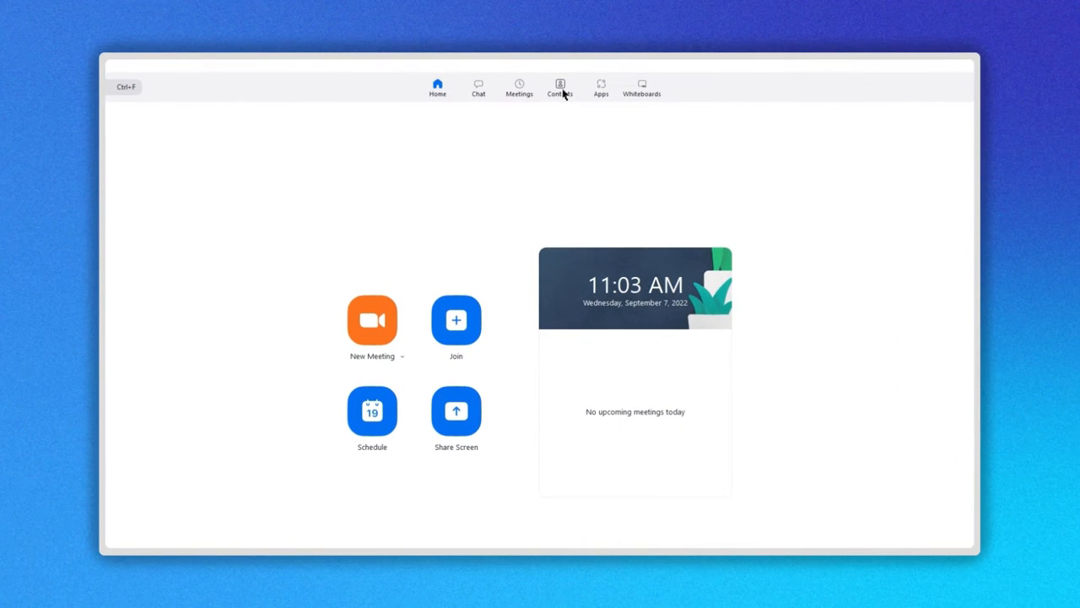
Invite a new Zoom contact by email from the Contacts page
{"action": "left_click", "coordinate": [559, 87]}
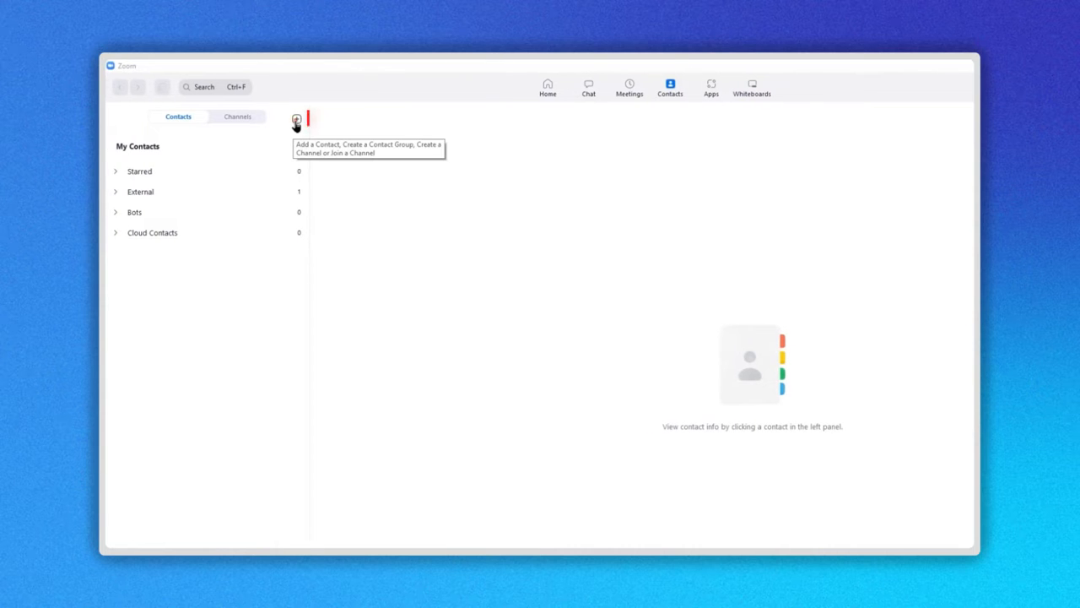
{"action": "left_click", "coordinate": [296, 119]}
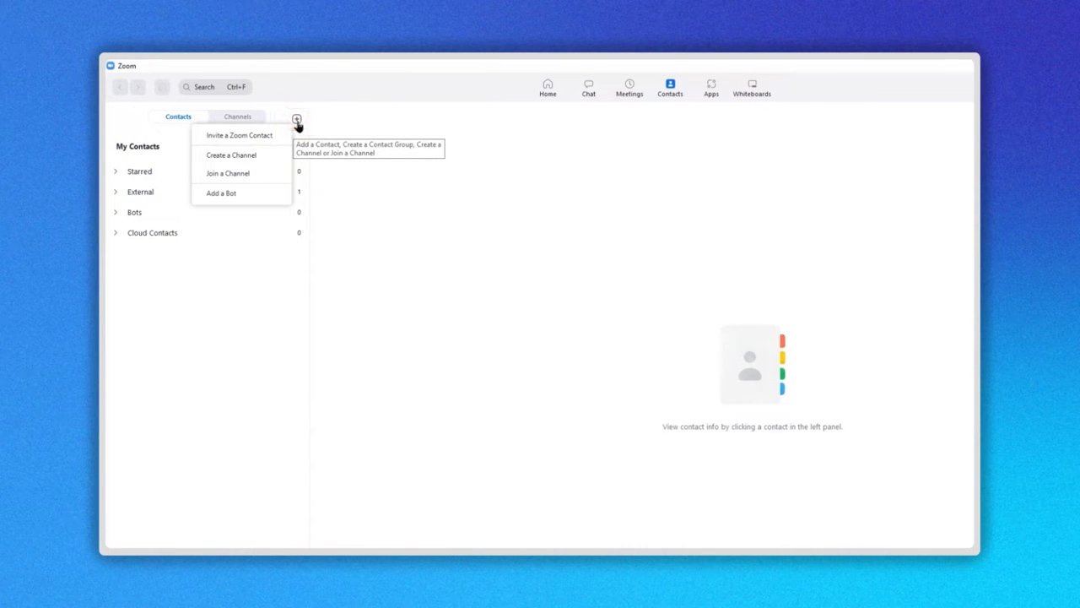
{"action": "mouse_move", "coordinate": [241, 135]}
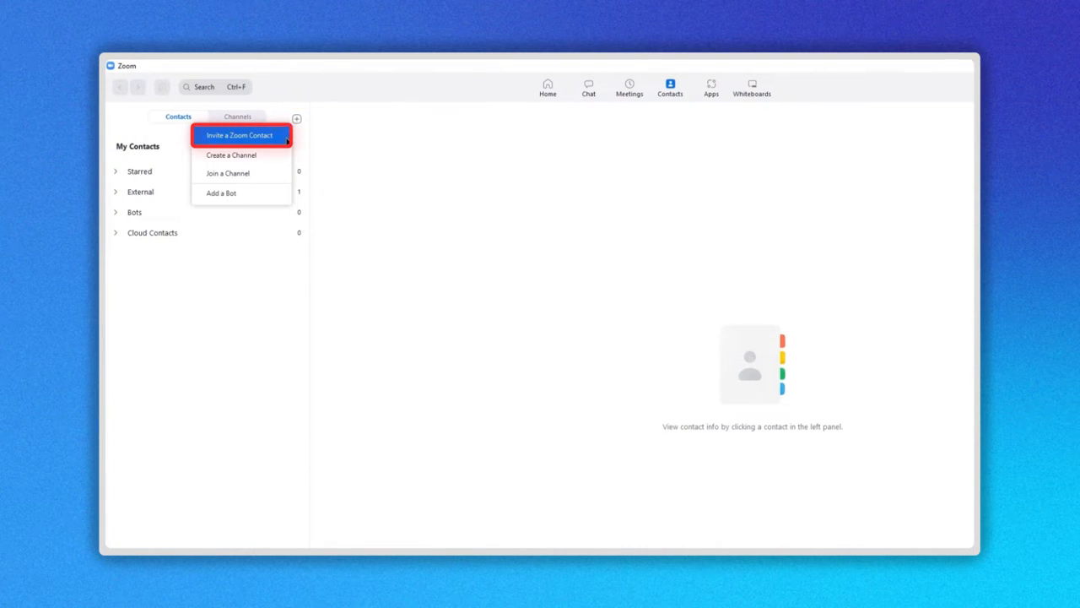
{"action": "left_click", "coordinate": [241, 135]}
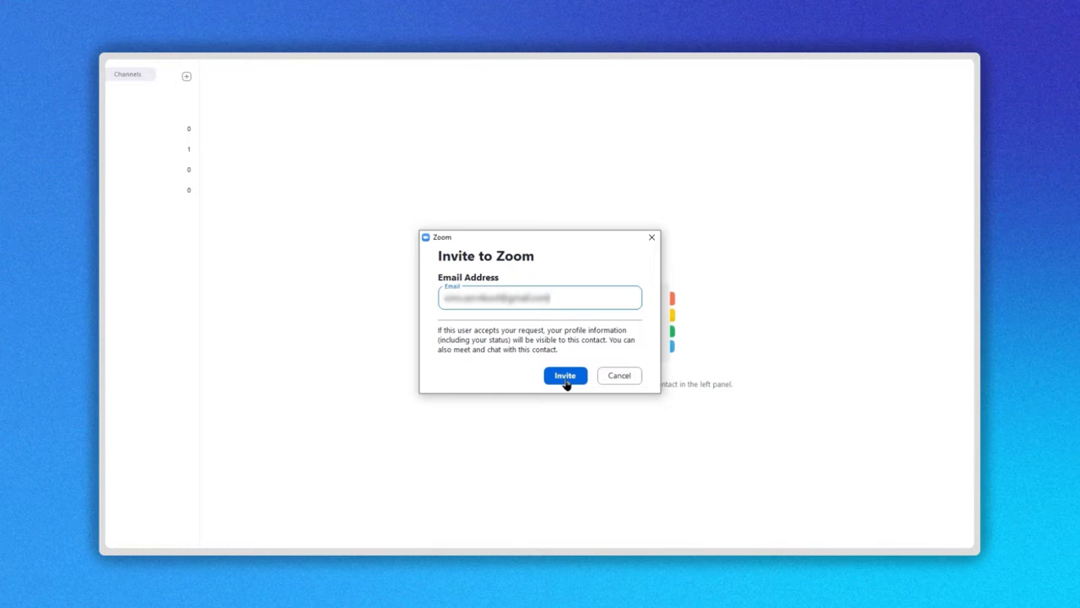
{"action": "left_click", "coordinate": [565, 375]}
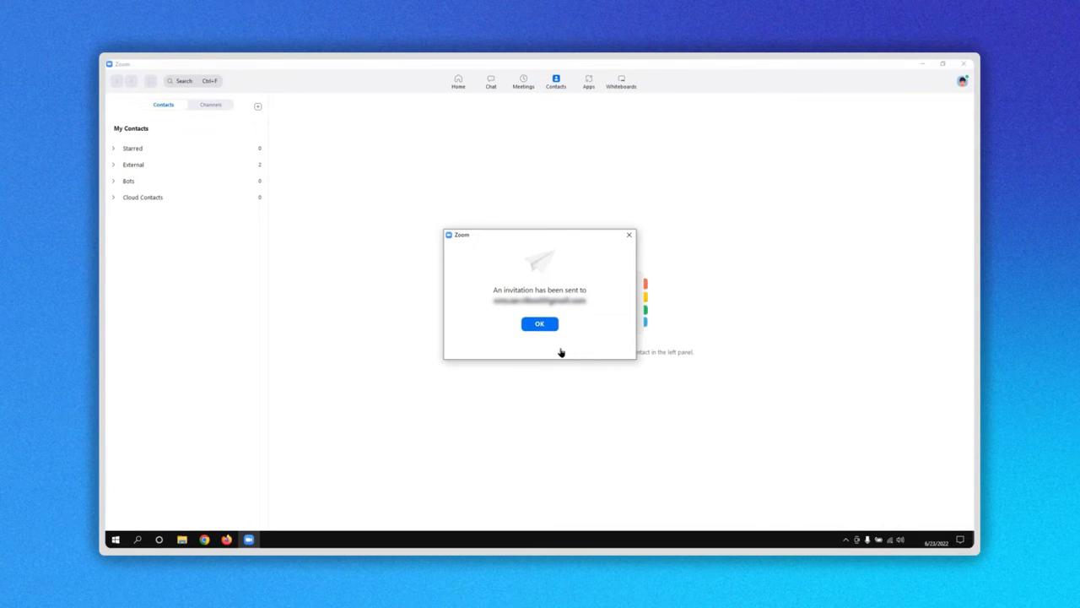
Dismiss the invitation-sent confirmation and go to the Chat section
{"action": "left_click", "coordinate": [540, 323]}
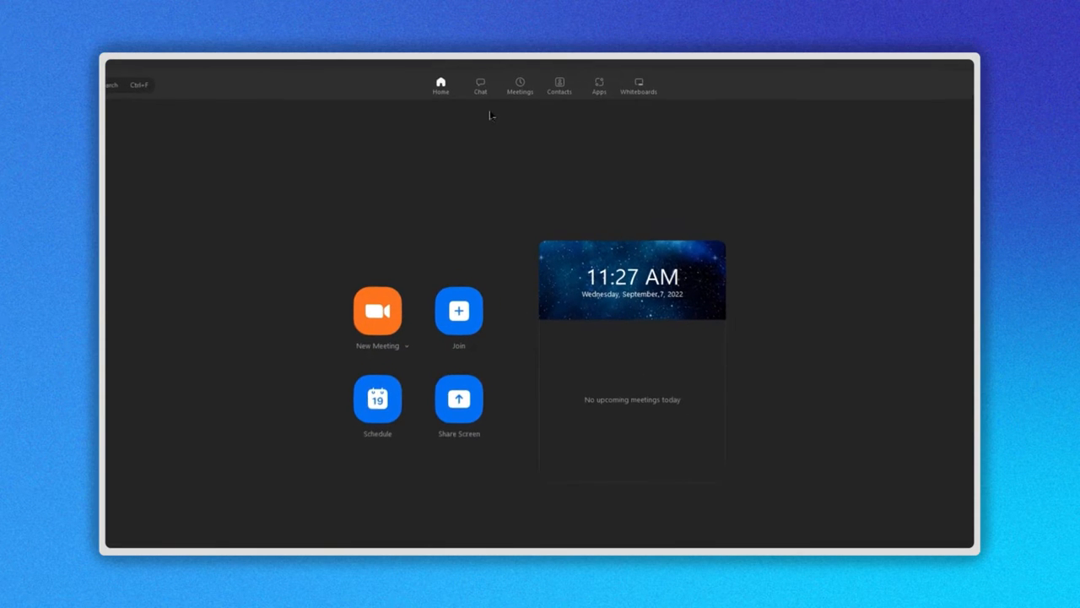
{"action": "left_click", "coordinate": [479, 86]}
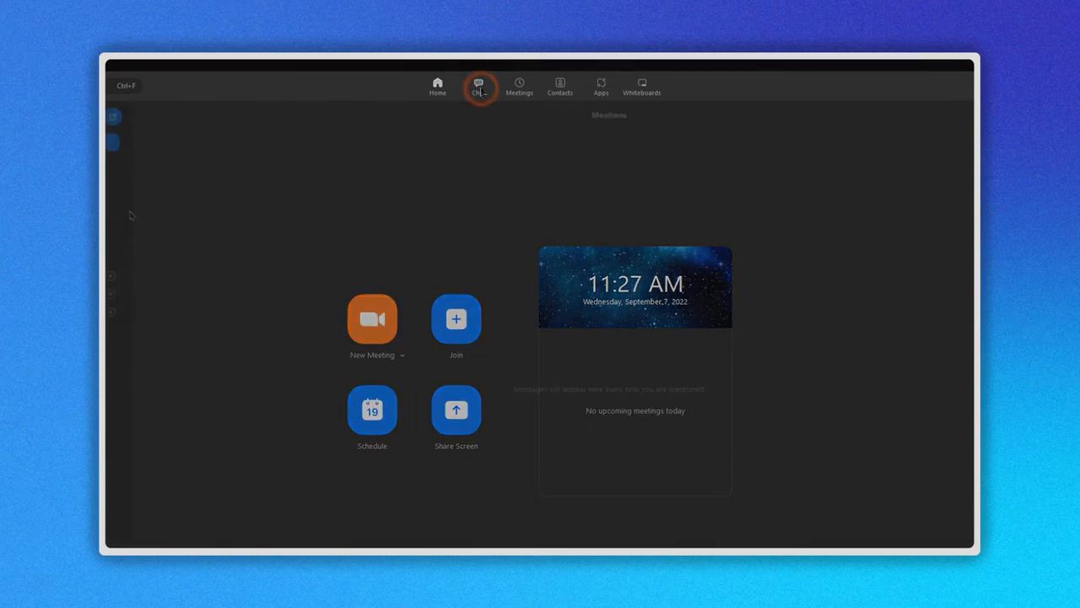
{"action": "left_click", "coordinate": [479, 87]}
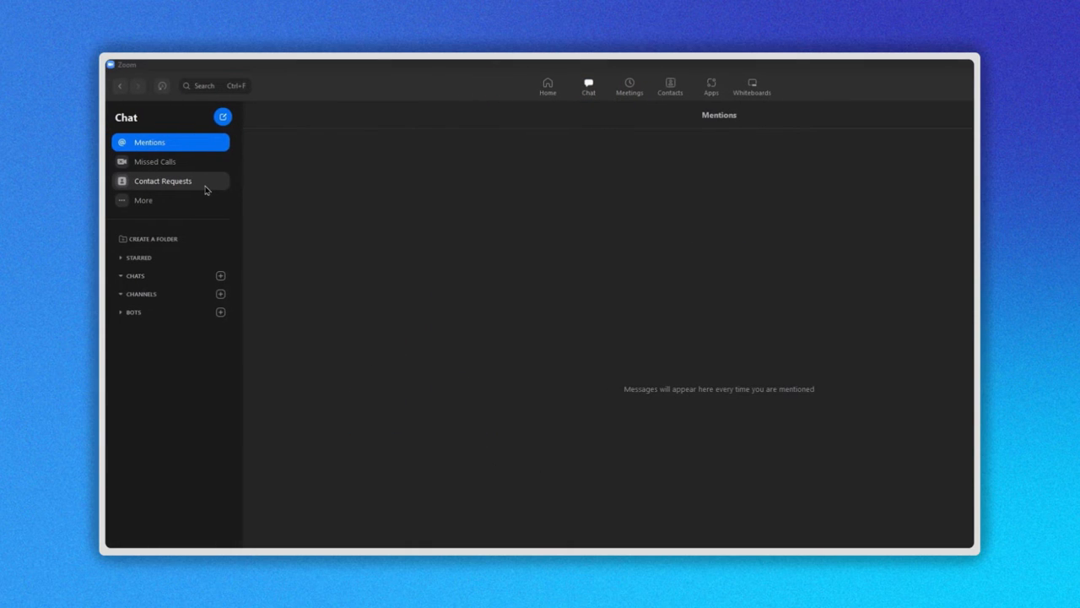
Accept the pending request under Contact Requests and confirm it
{"action": "left_click", "coordinate": [163, 181]}
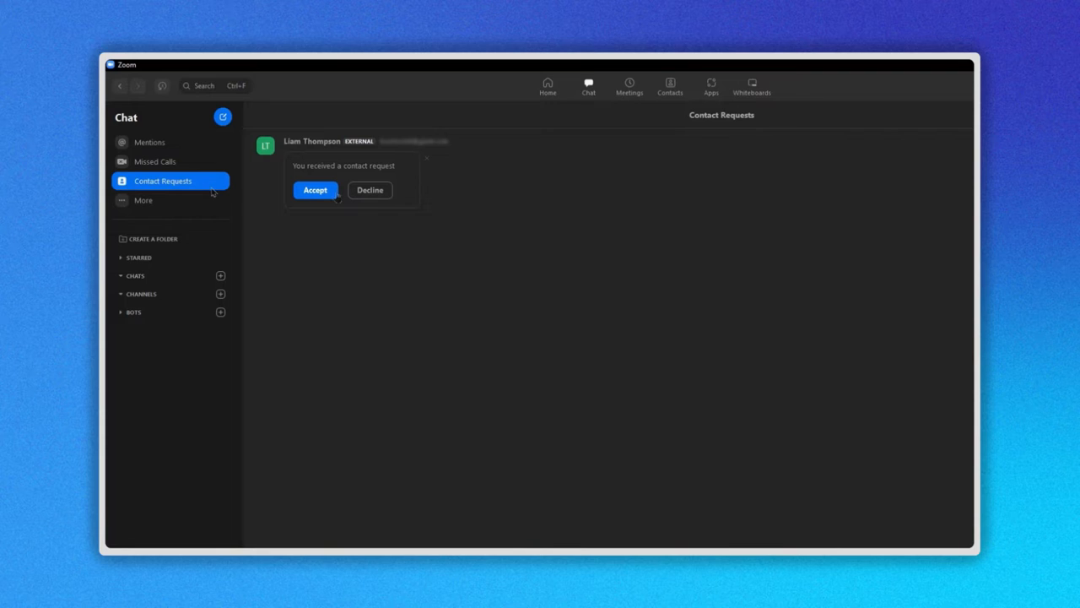
{"action": "left_click", "coordinate": [315, 189]}
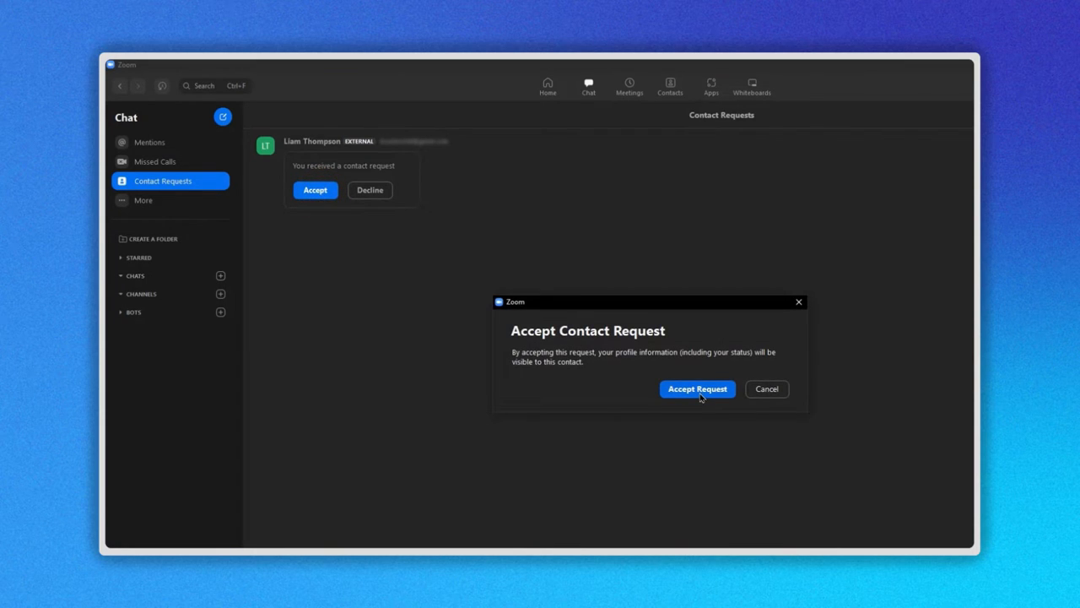
{"action": "left_click", "coordinate": [697, 390]}
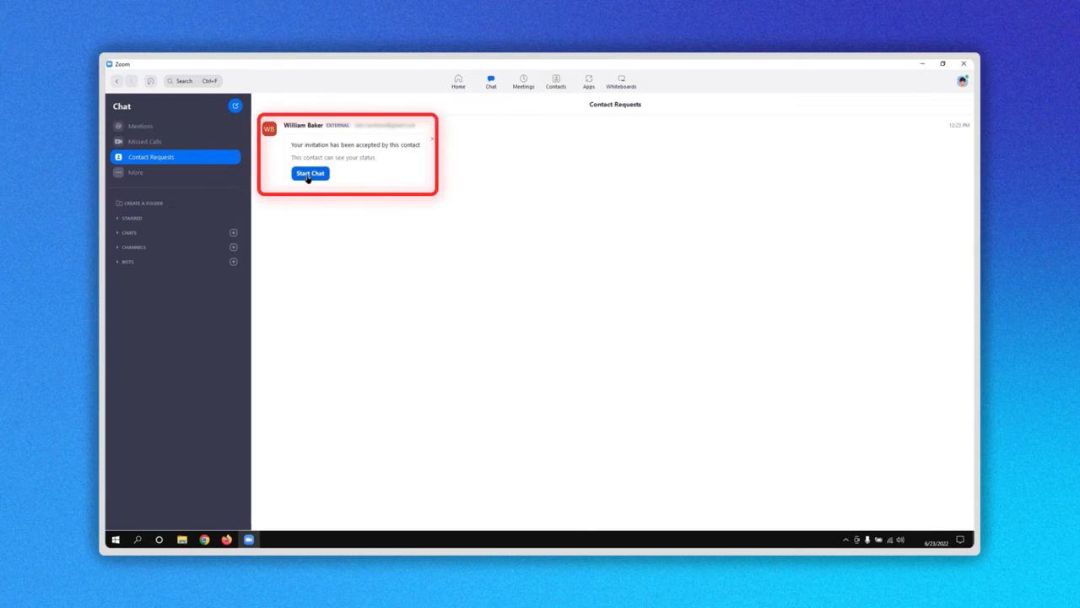
{"action": "left_click", "coordinate": [310, 173]}
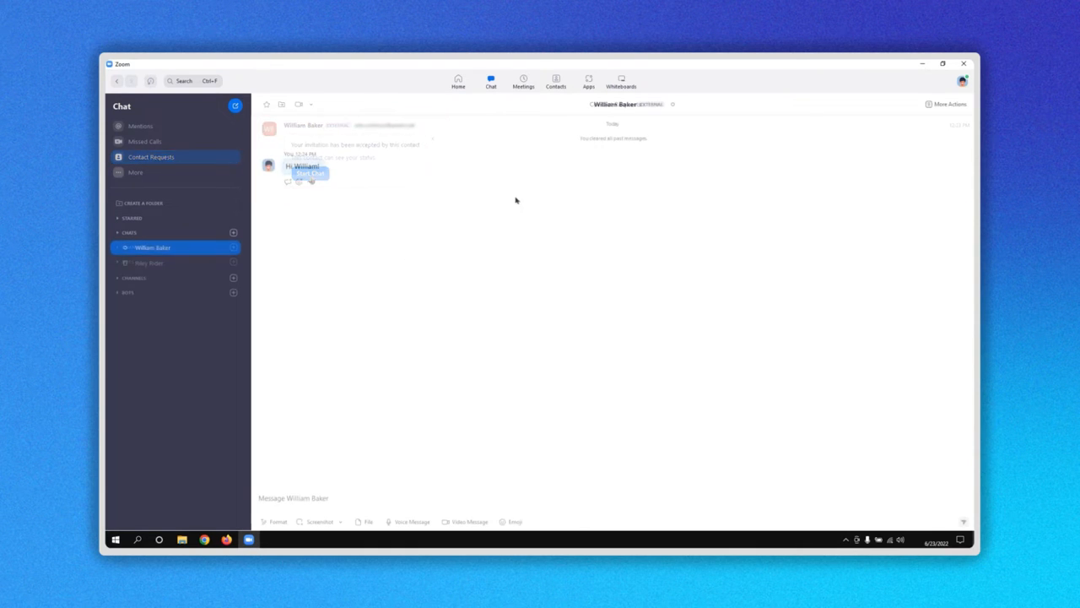
{"action": "left_click", "coordinate": [557, 82]}
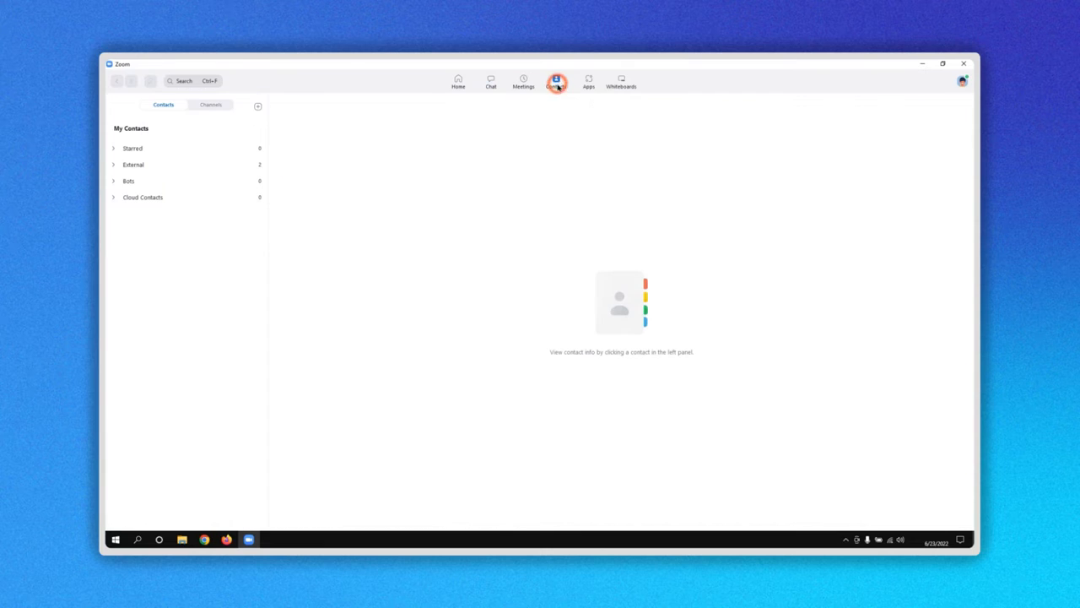
{"action": "left_click", "coordinate": [556, 82]}
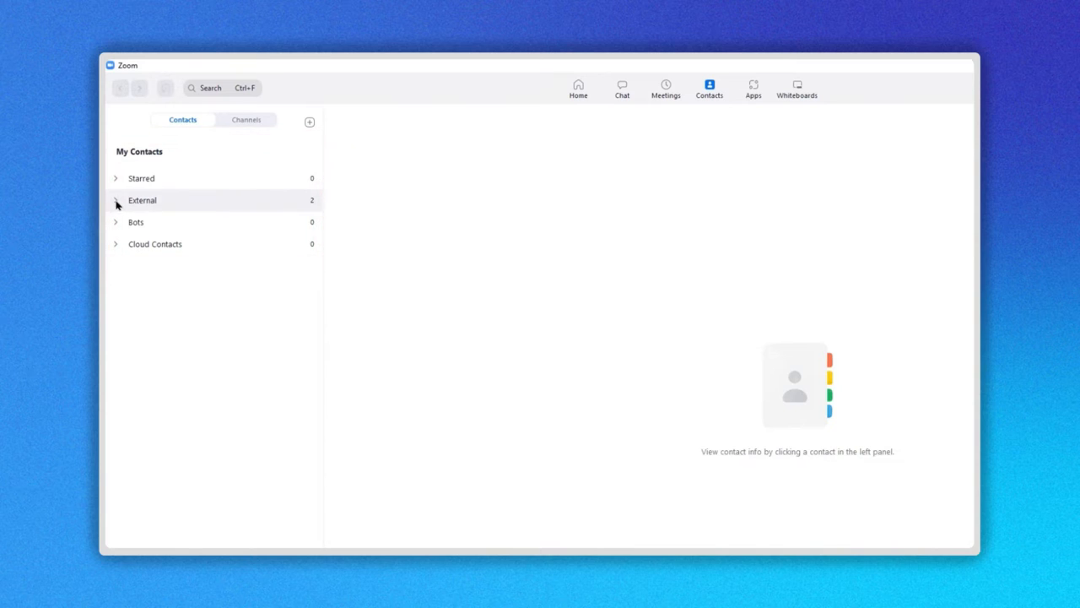
{"action": "left_click", "coordinate": [142, 200]}
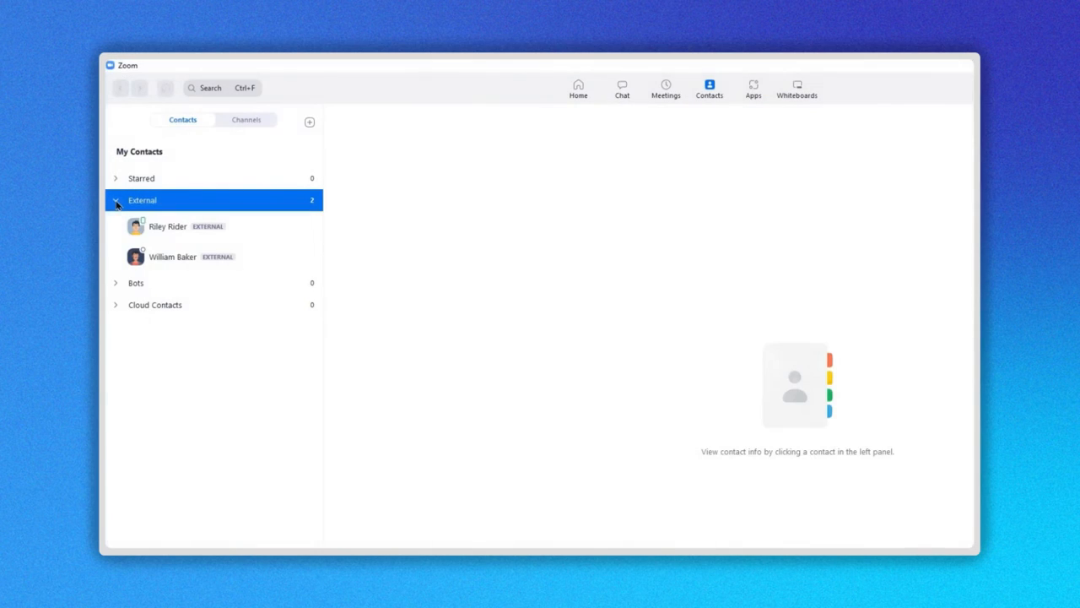
{"action": "left_click", "coordinate": [167, 226]}
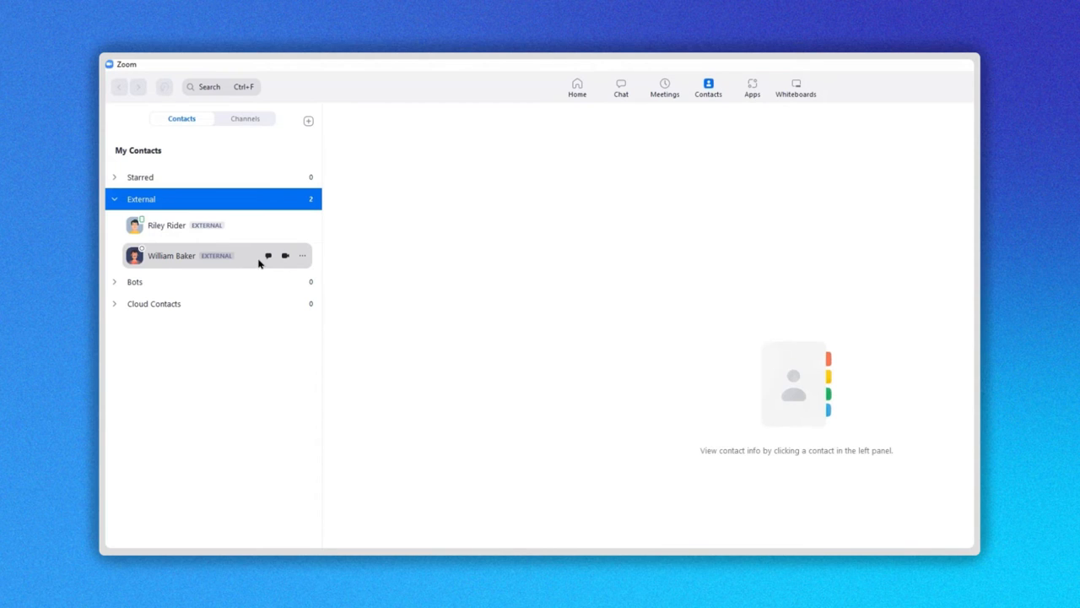
{"action": "mouse_move", "coordinate": [269, 256]}
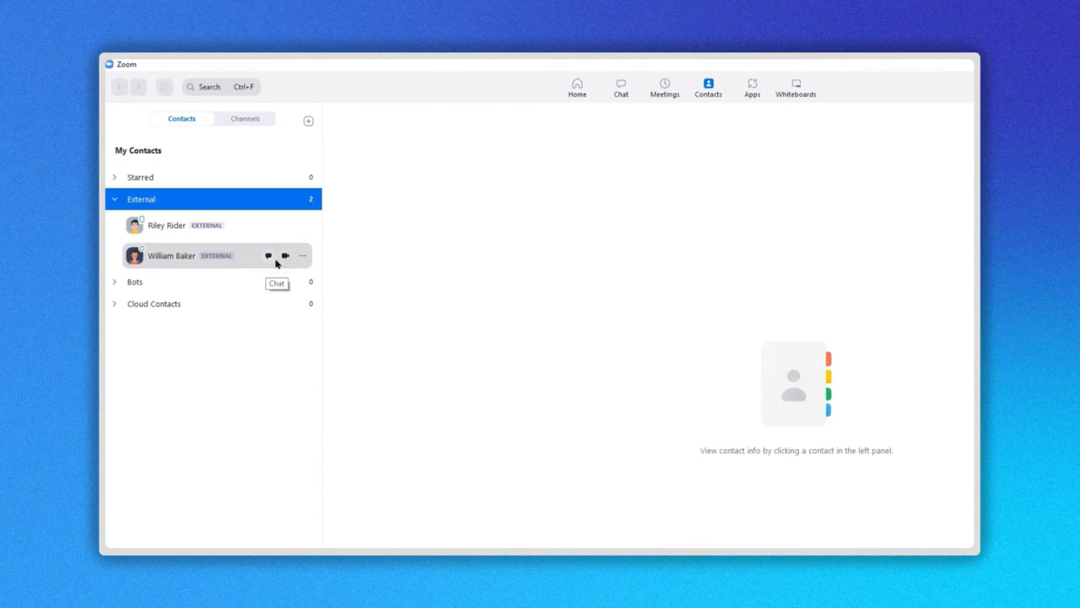
{"action": "mouse_move", "coordinate": [285, 256]}
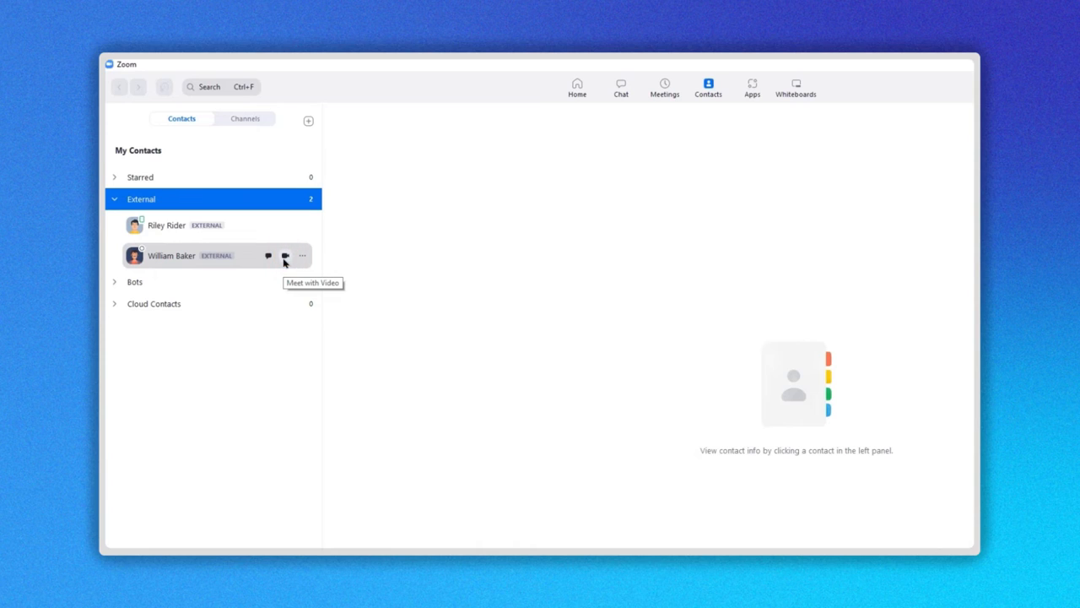
{"action": "mouse_move", "coordinate": [302, 256]}
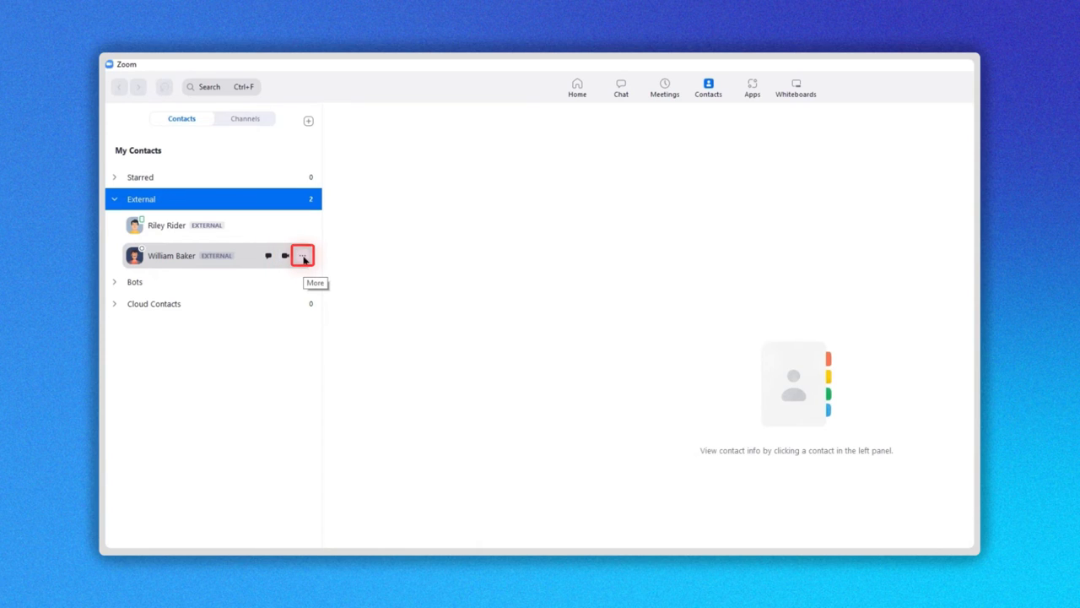
Star William Baker through his More actions menu
{"action": "left_click", "coordinate": [302, 256]}
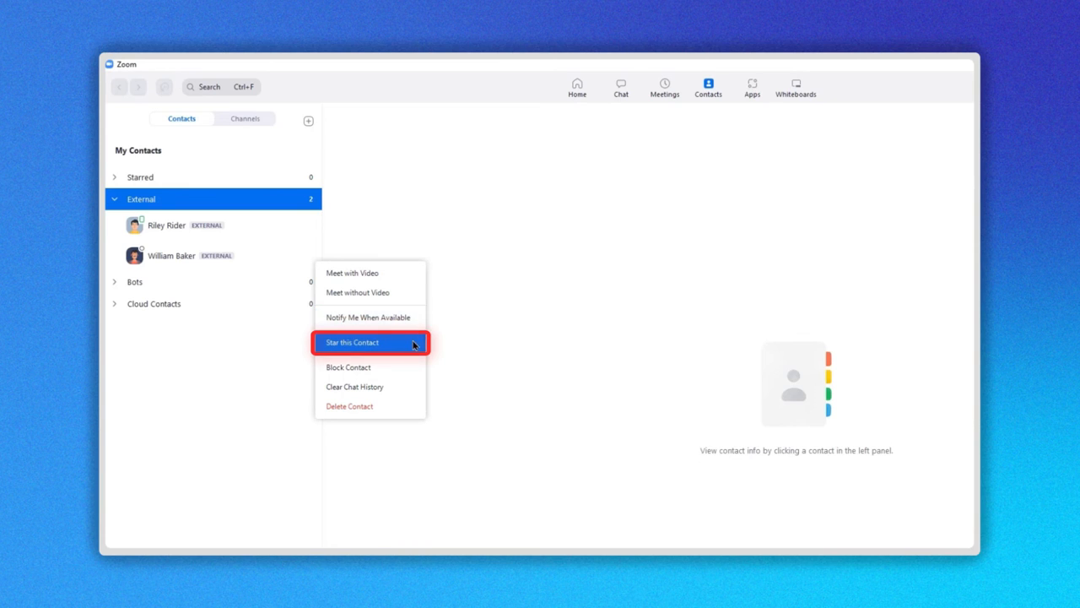
{"action": "left_click", "coordinate": [352, 343]}
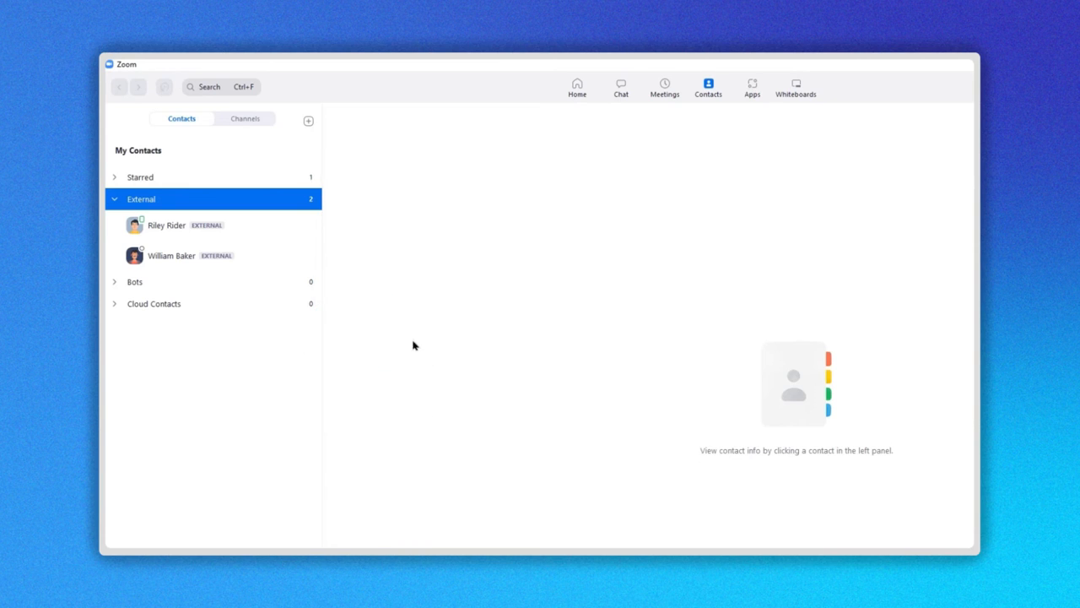
Open the second external contact's right-click menu and close it without choosing anything
{"action": "right_click", "coordinate": [166, 225]}
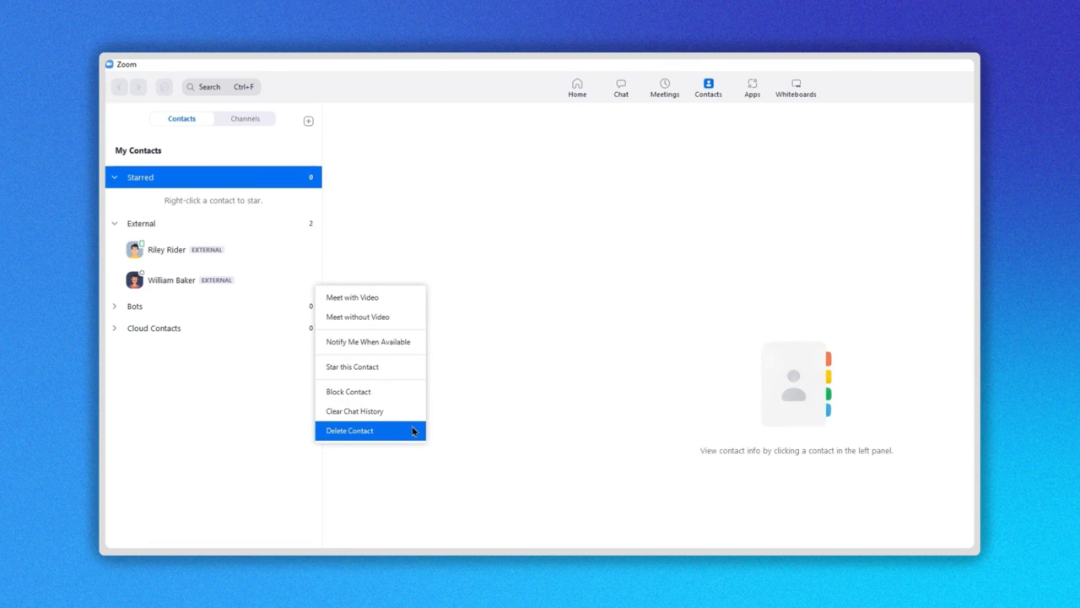
{"action": "mouse_move", "coordinate": [455, 446]}
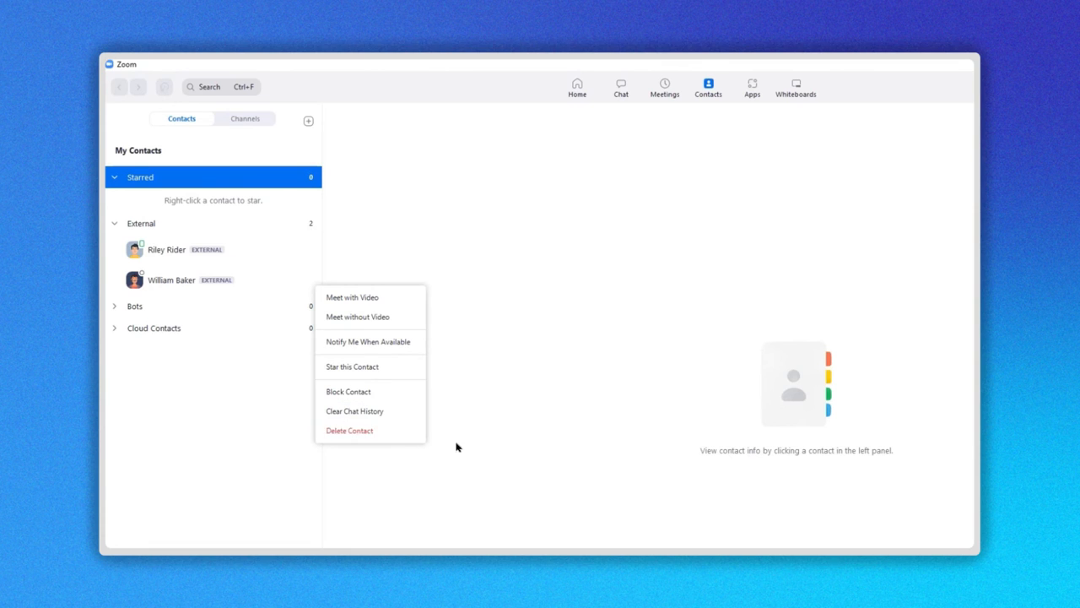
{"action": "left_click", "coordinate": [471, 457]}
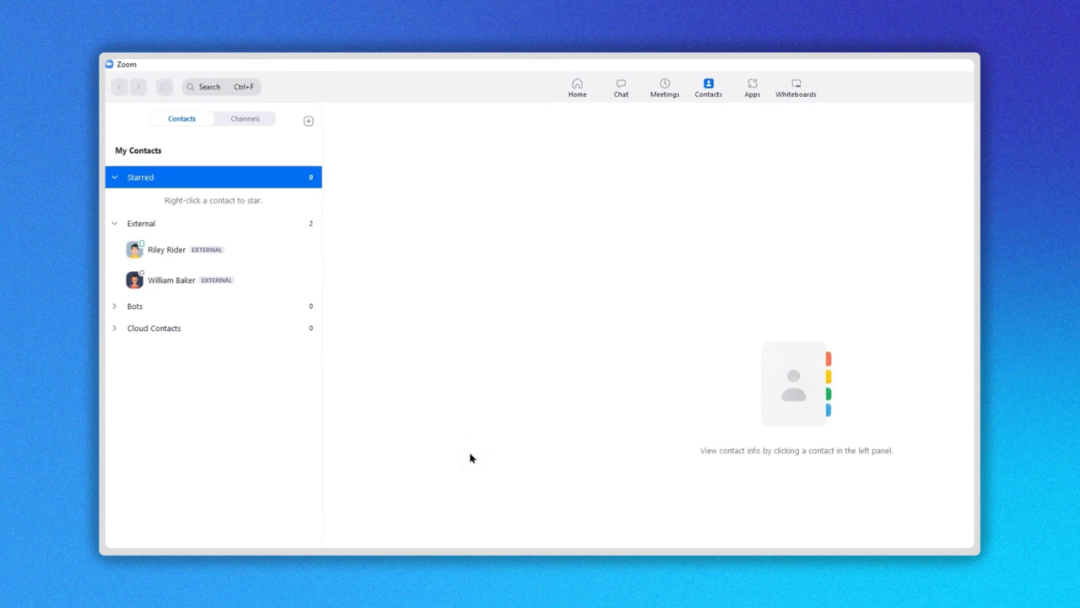